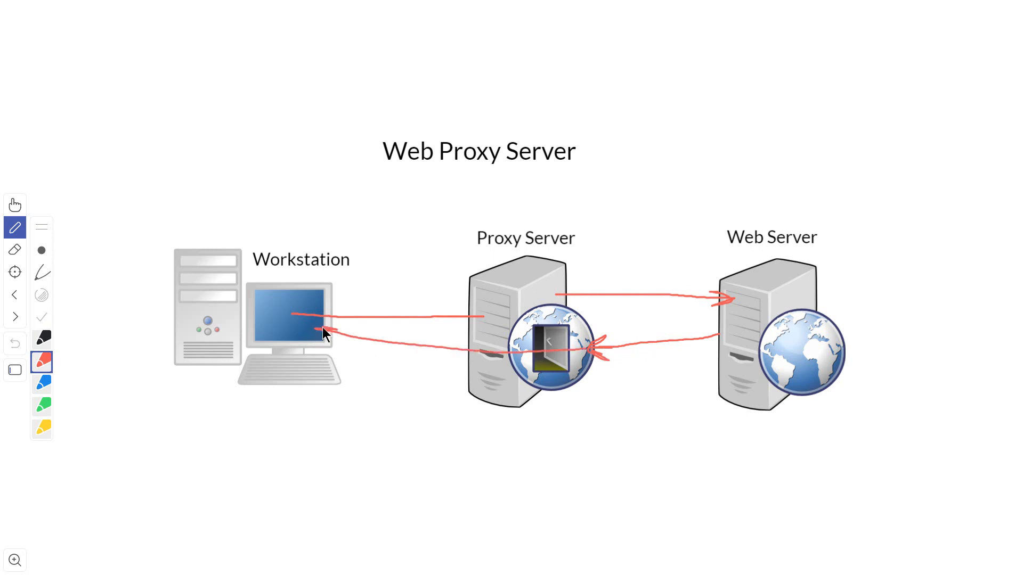
mouse_move(594, 368)
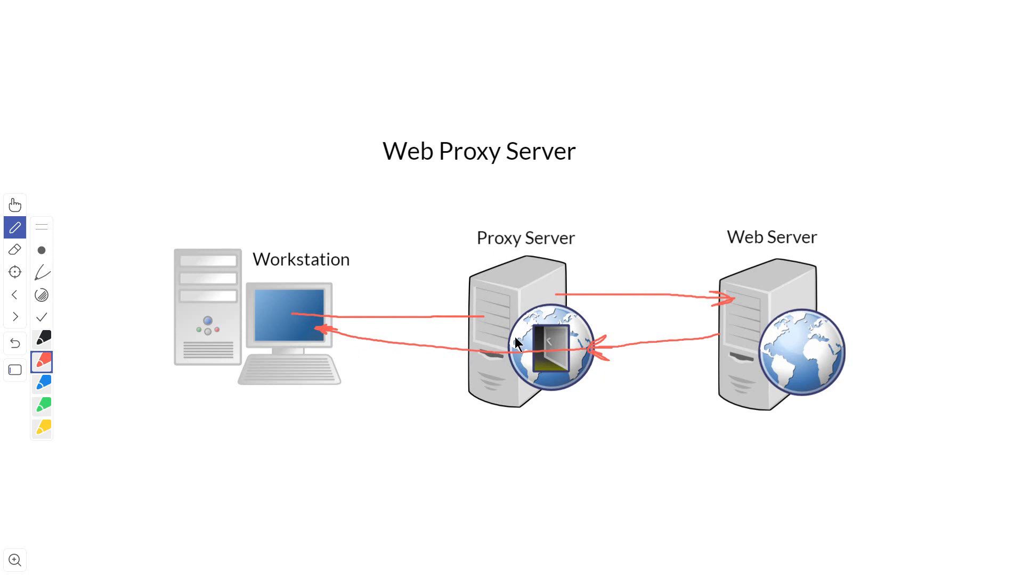
mouse_move(587, 301)
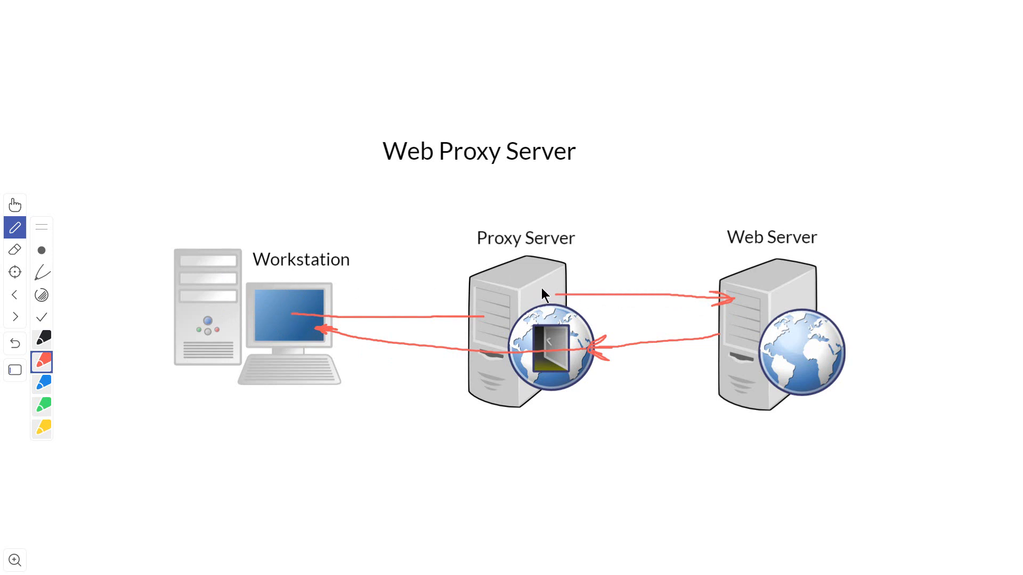
mouse_move(515, 302)
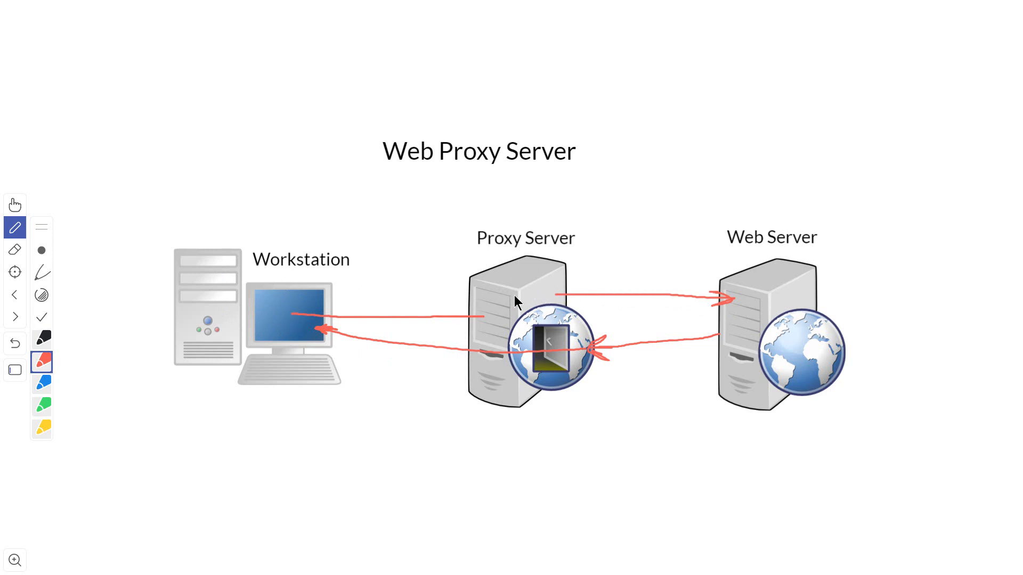
mouse_move(521, 297)
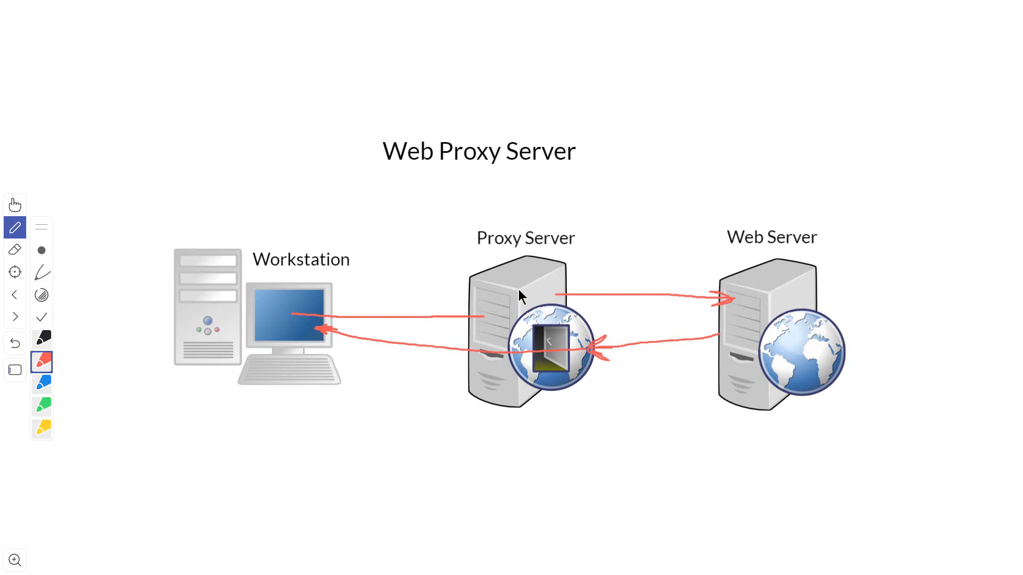
mouse_move(472, 319)
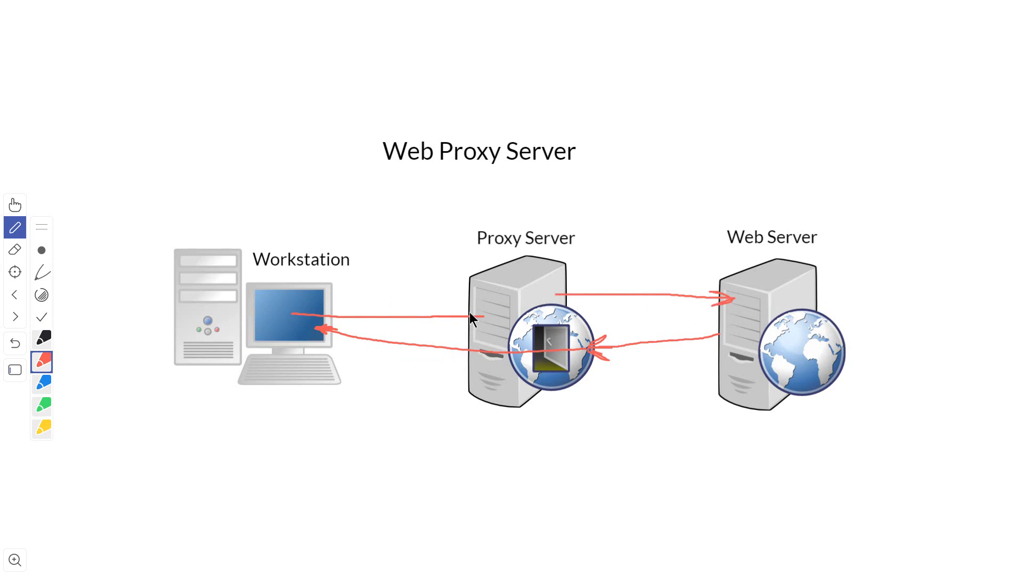